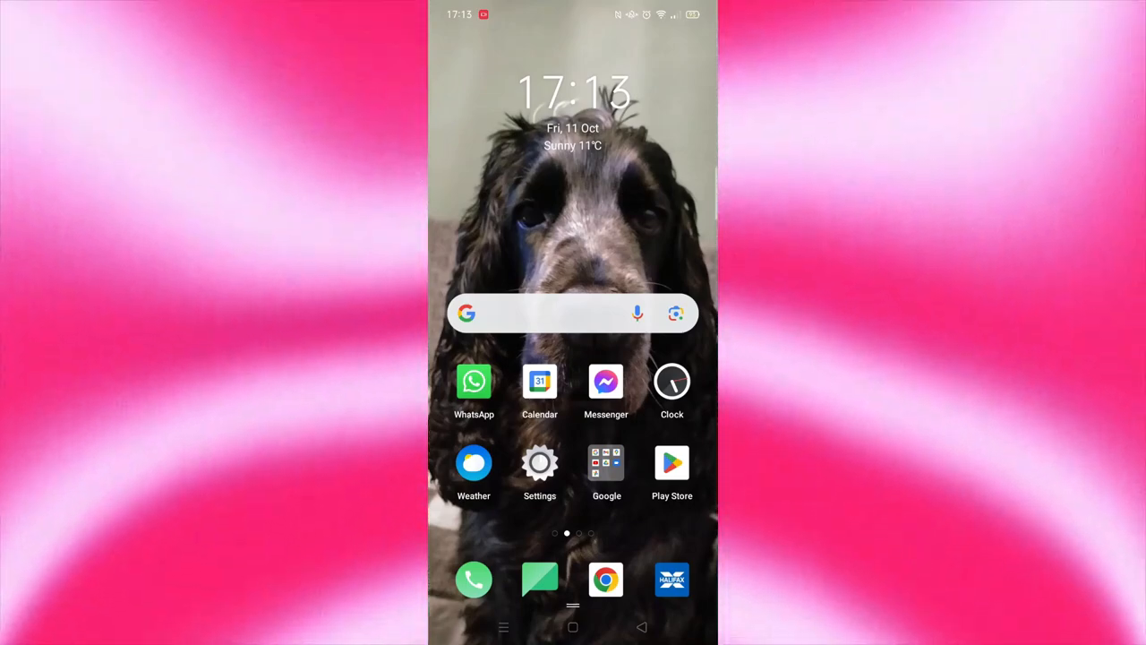
- Launch Settings from the home screen and scroll down to the App management category
left_click(539, 462)
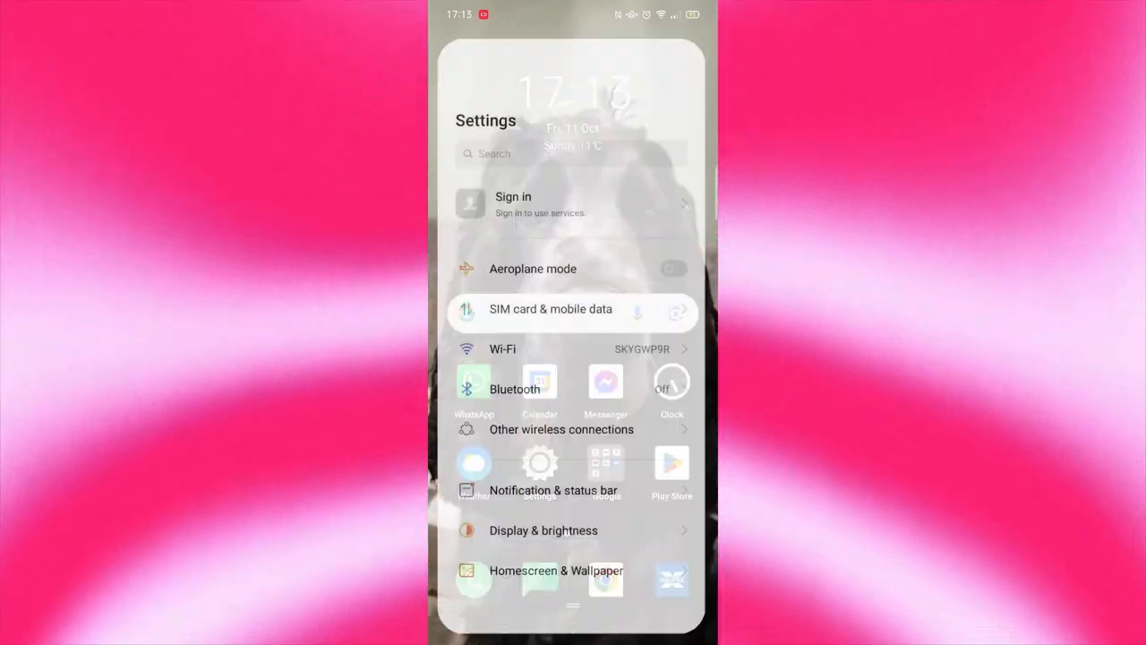
scroll("down", 3)
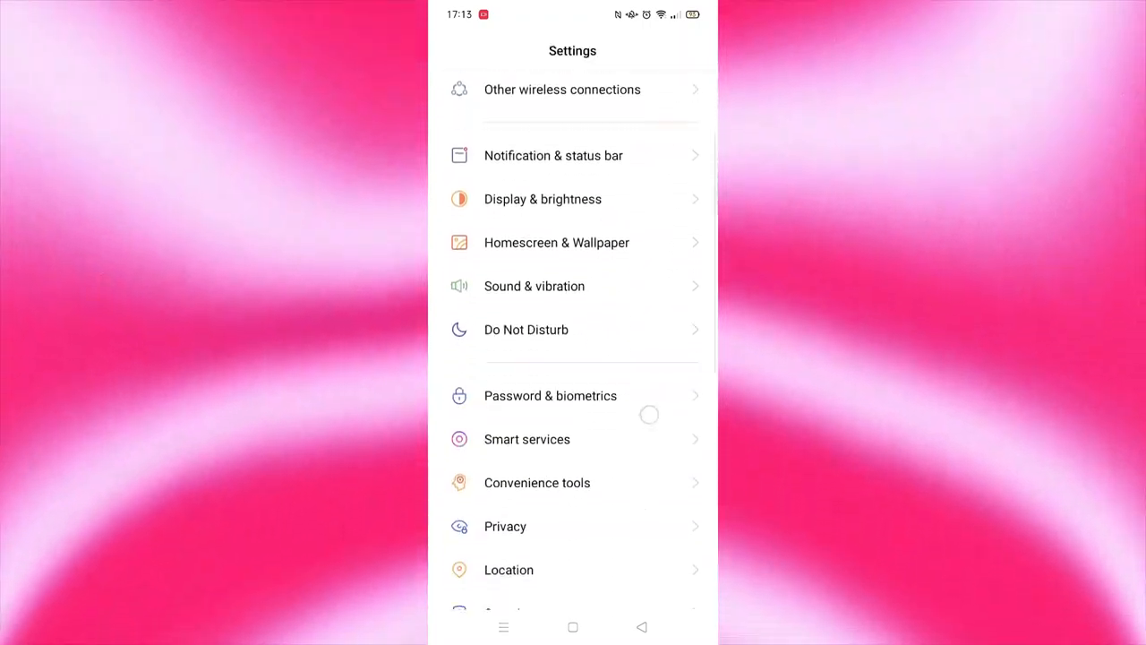
scroll("down", 3)
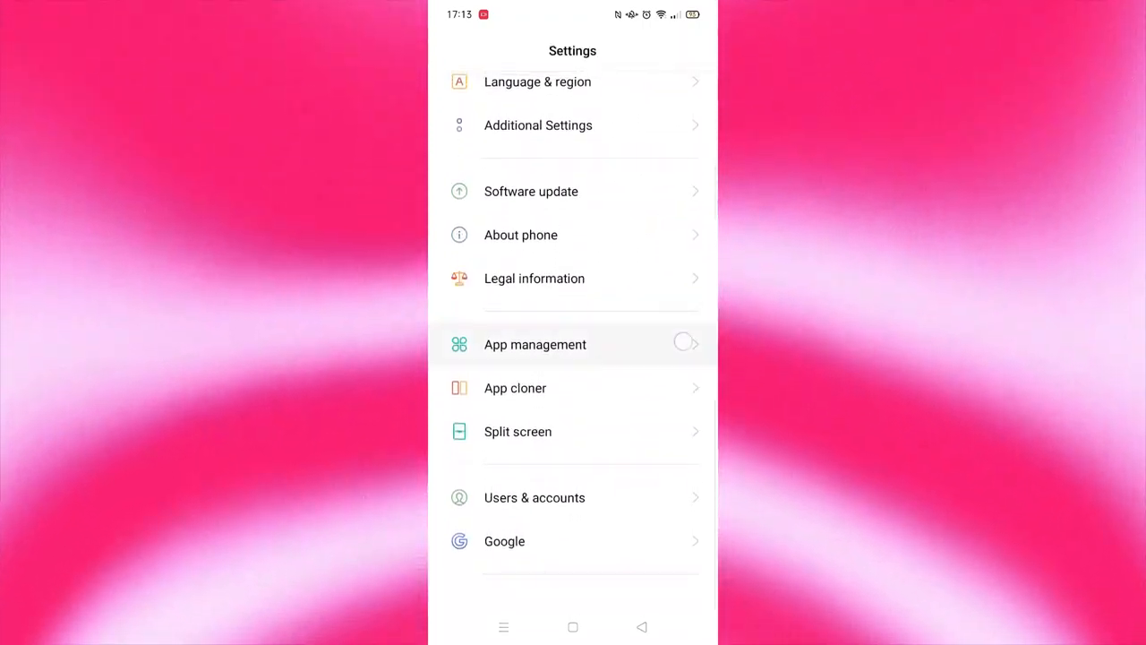
- Go into App management, show the full App list and scroll down to Telegram
left_click(534, 344)
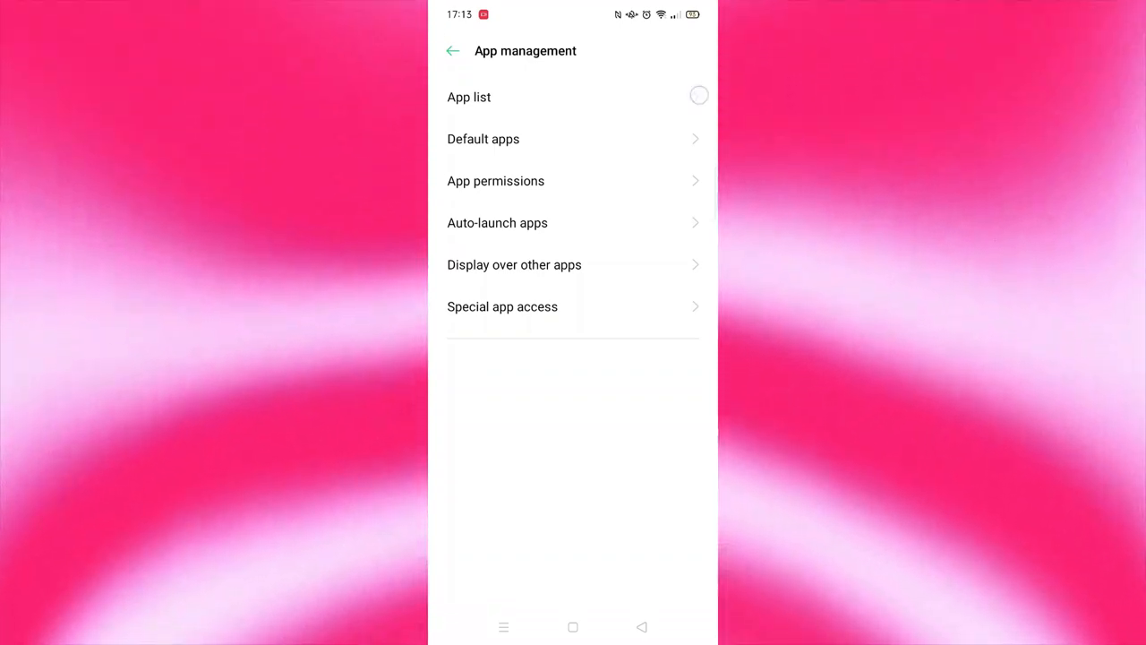
left_click(469, 97)
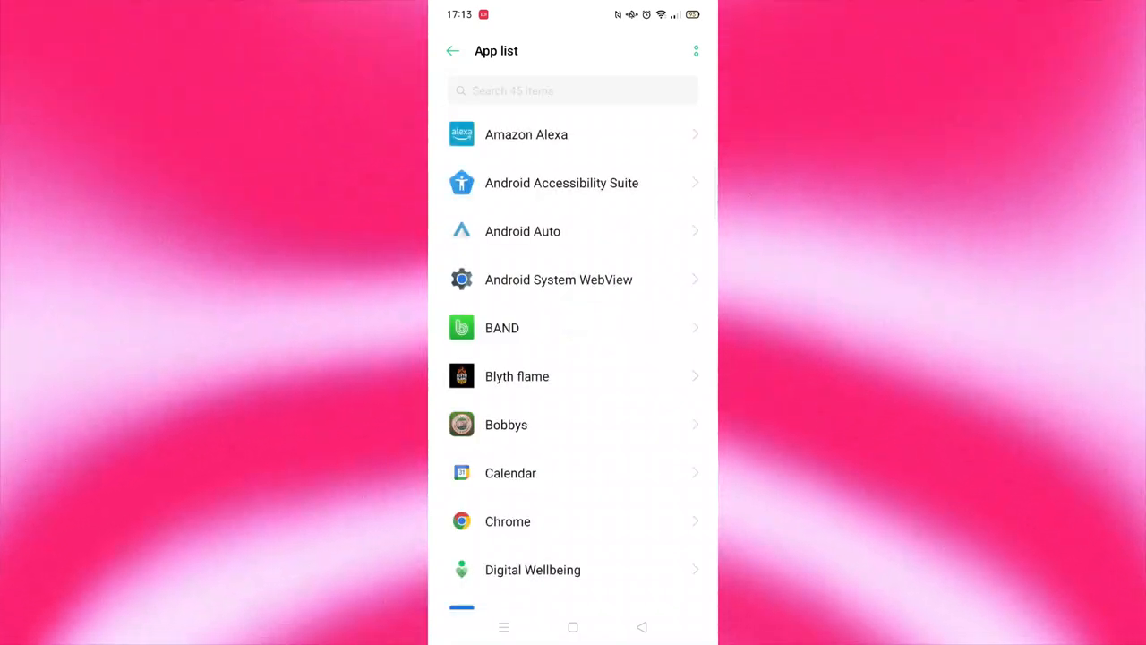
scroll("down", 3)
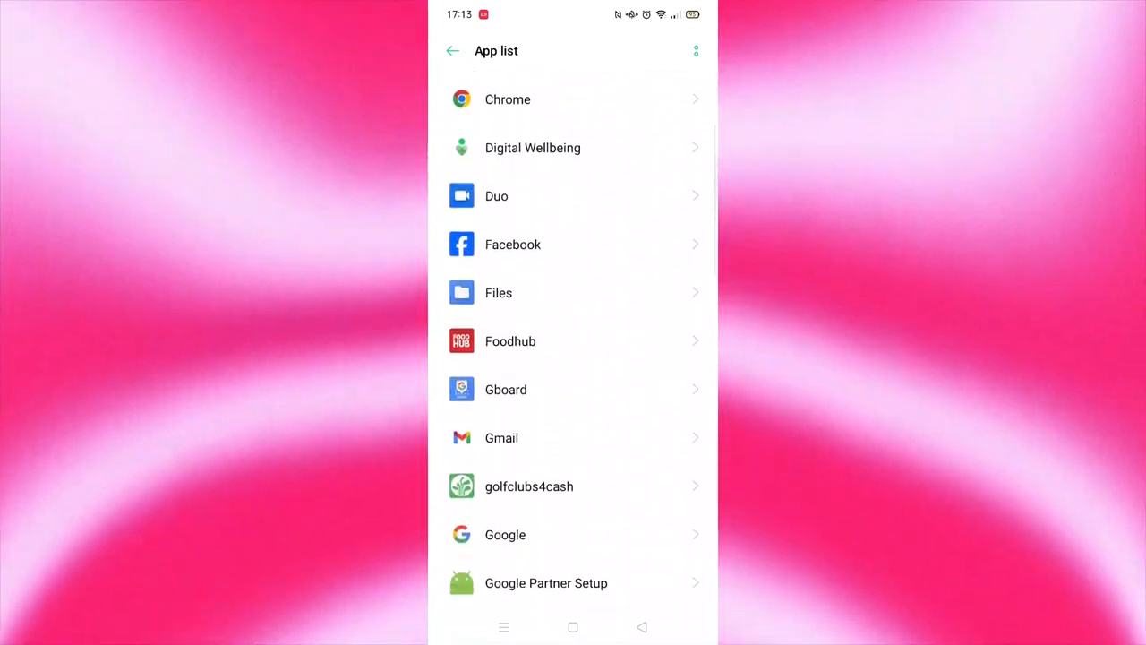
scroll("down", 3)
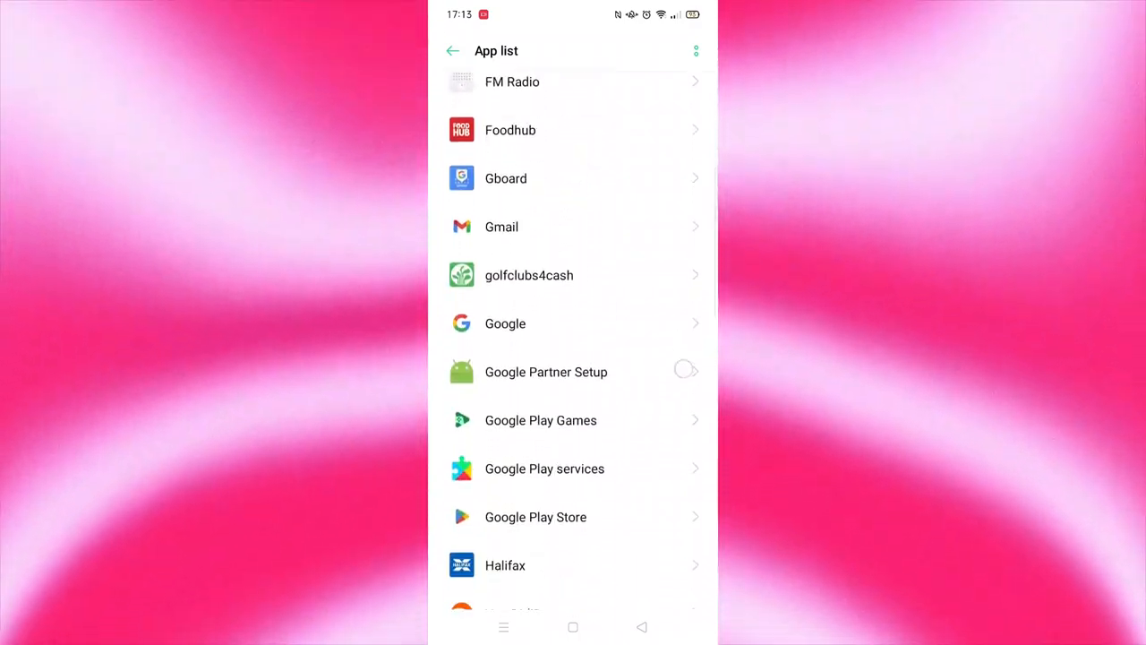
scroll("down", 3)
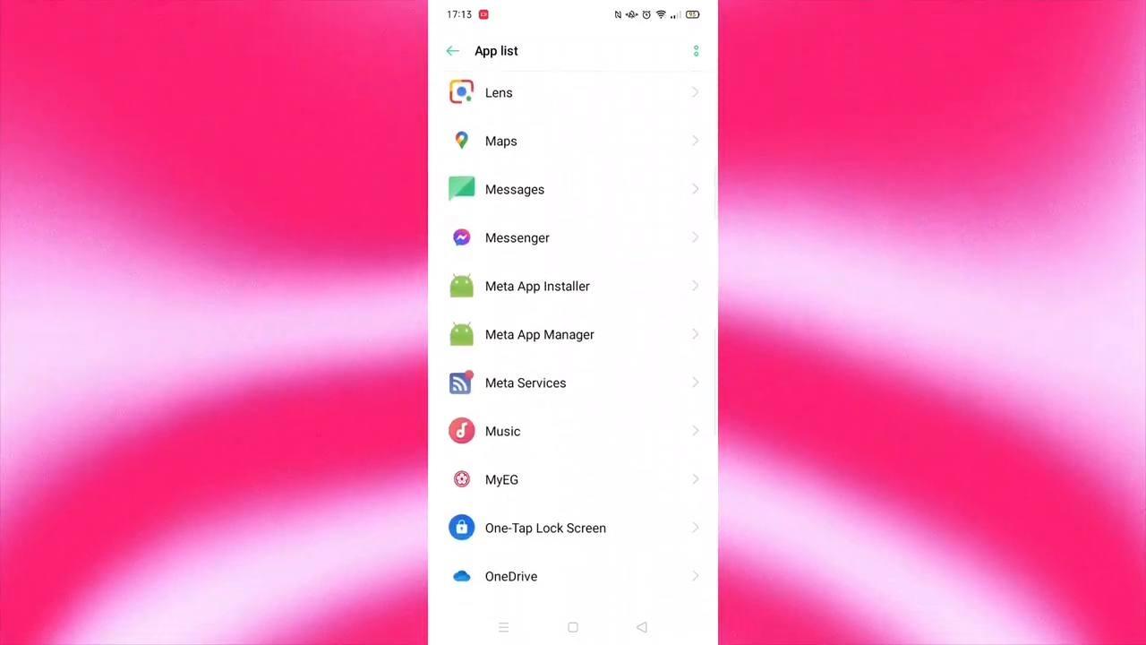
scroll("down", 3)
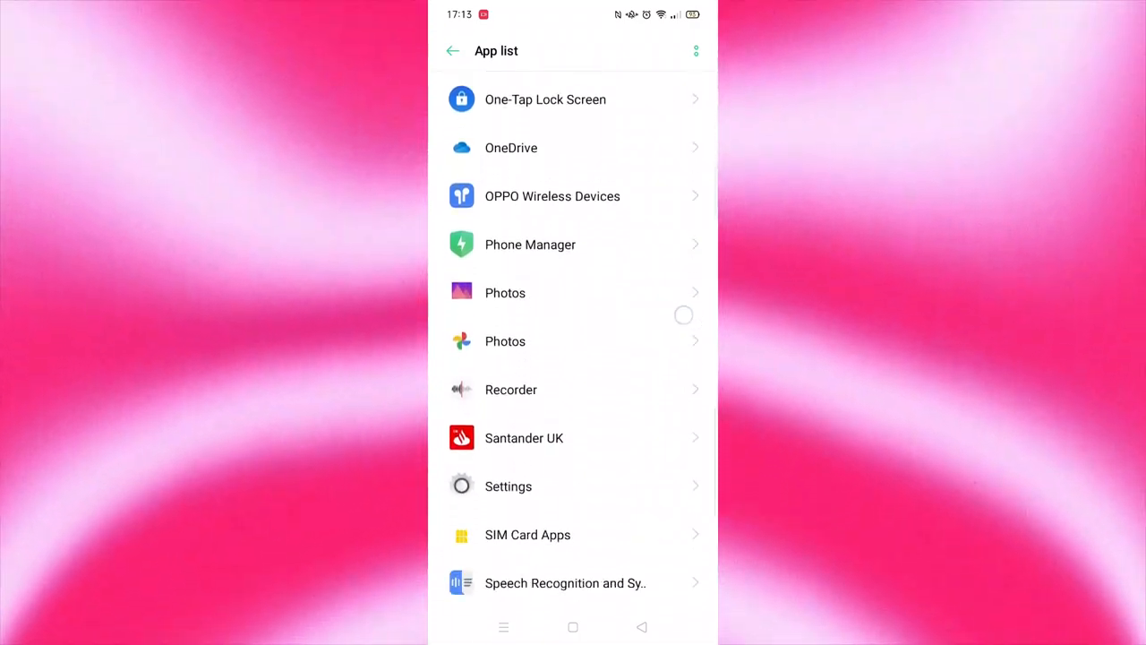
scroll("down", 3)
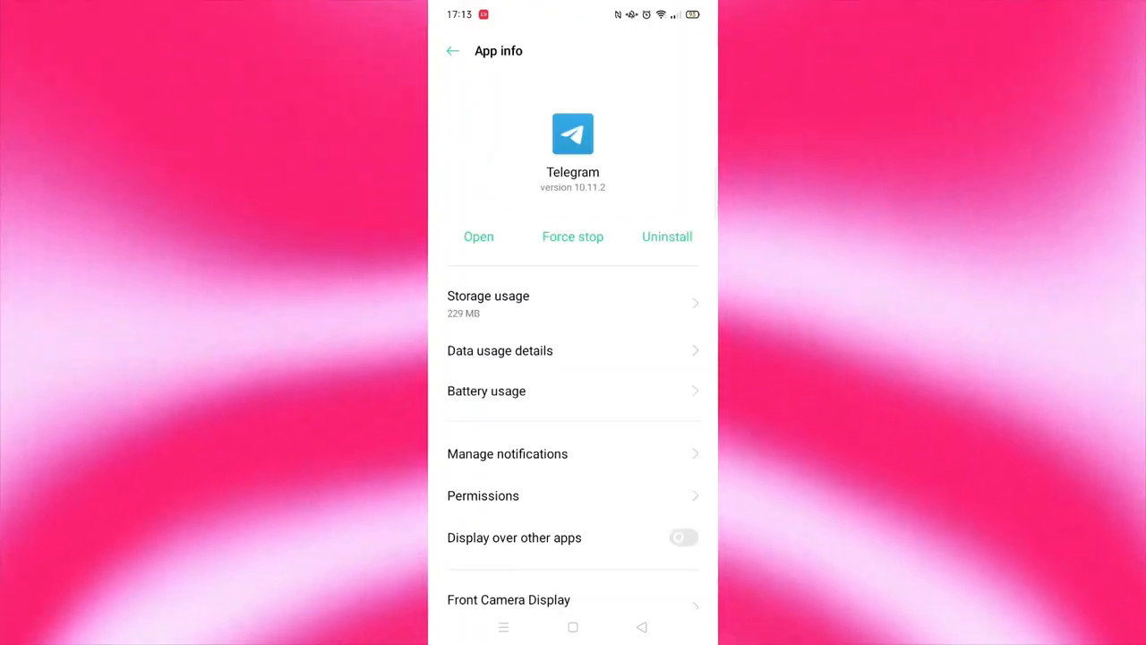
- From Telegram's Storage usage, clear the cache so it drops to 0 B
scroll("down", 3)
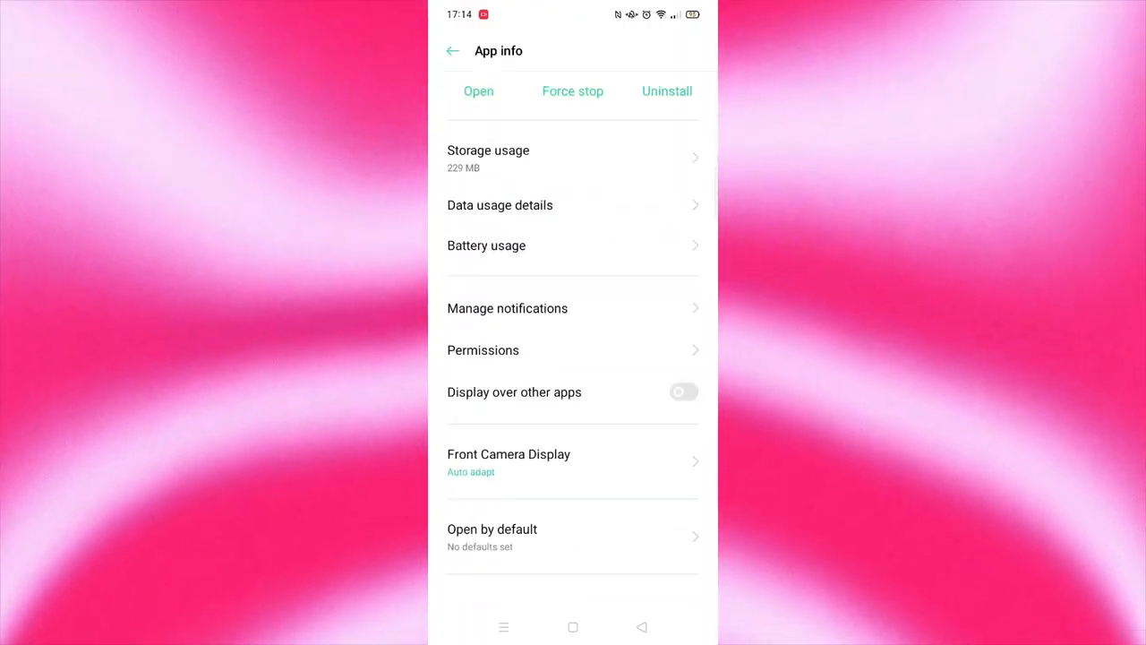
left_click(487, 158)
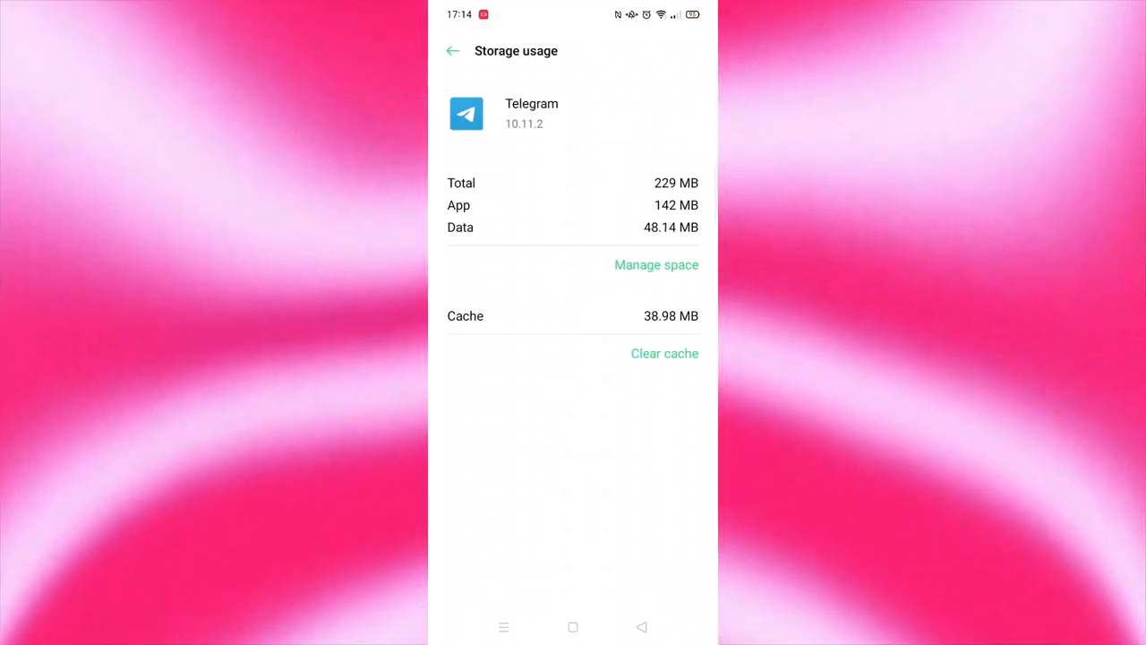
left_click(664, 353)
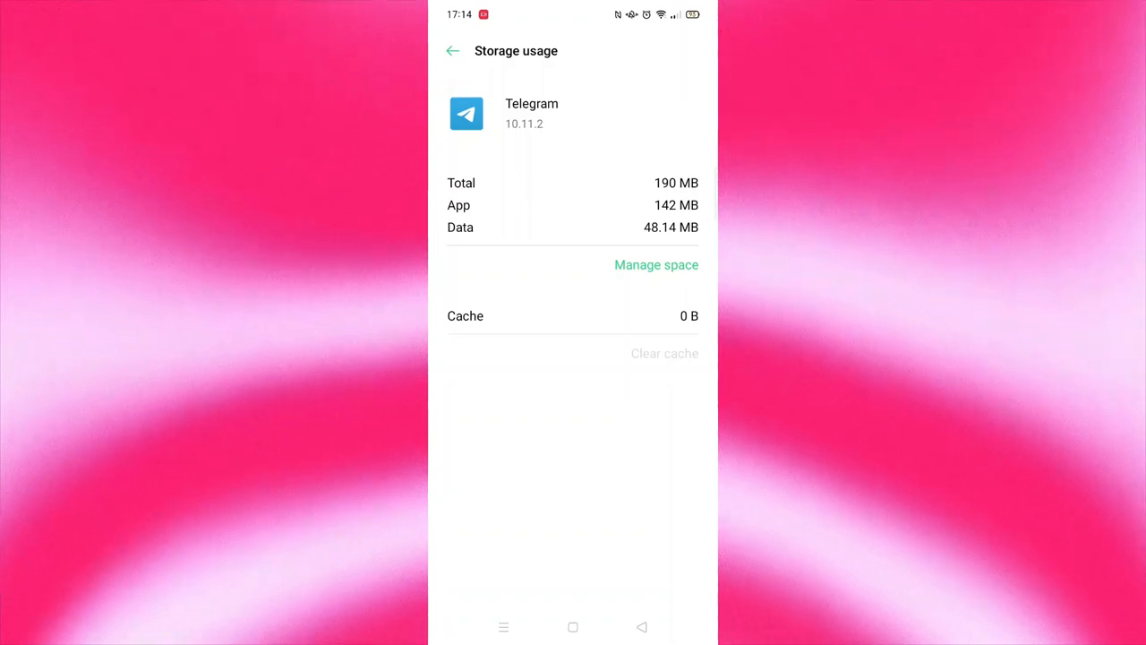